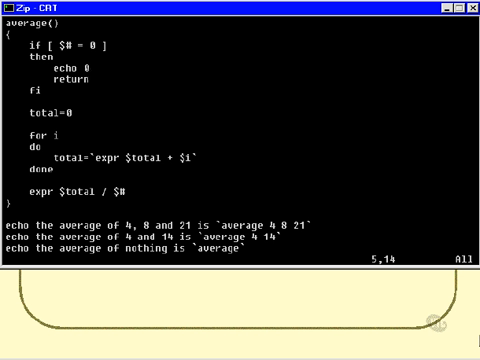
- Scroll through yesno()'s case handling down to the commented do_create() function header
key(Down)
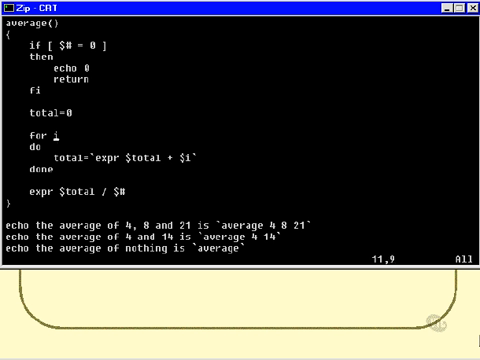
text(in $)
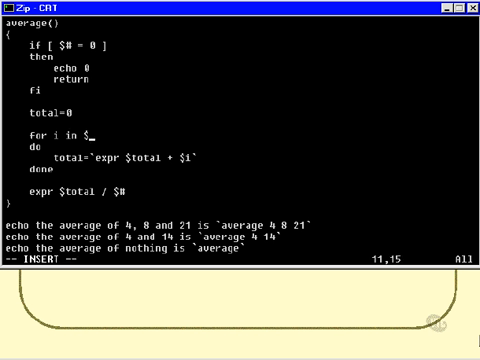
text(*)
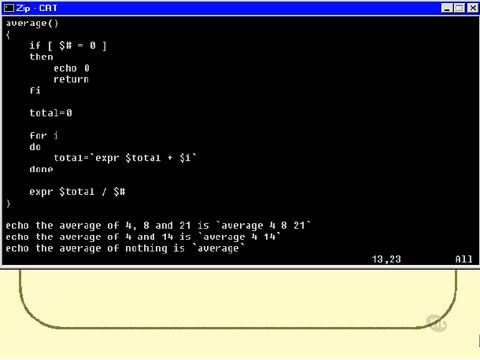
key(Left)
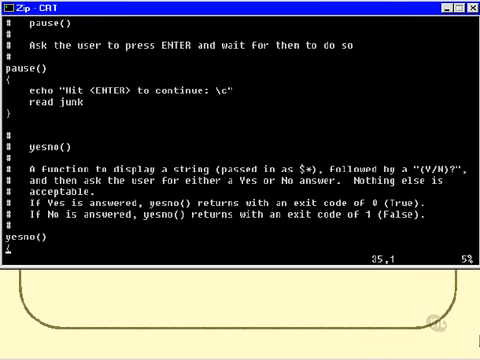
scroll(down, 3)
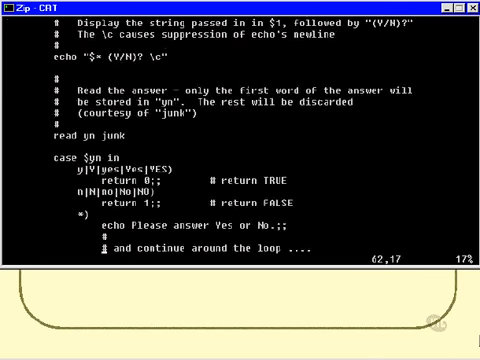
scroll(down, 3)
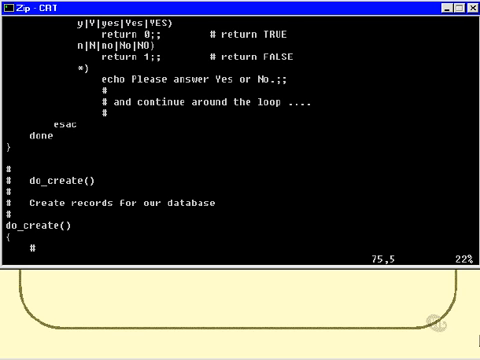
- Scroll through do_create()'s nested loops, detail prompts and echo summary to 'Are these details correct'
scroll(down, 3)
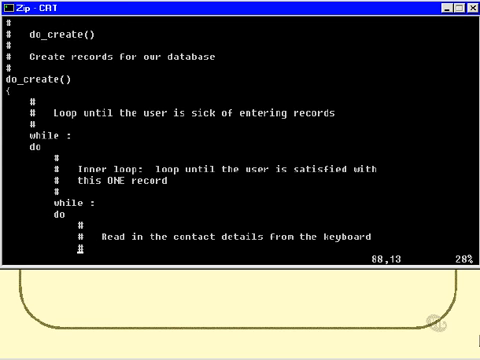
scroll(down, 3)
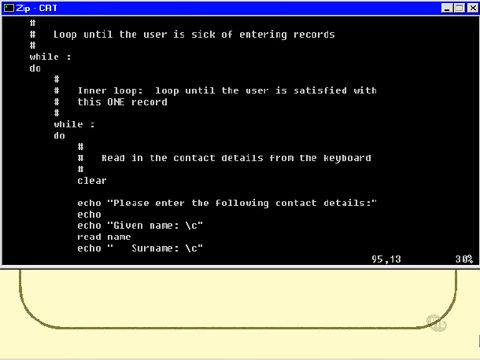
scroll(down, 3)
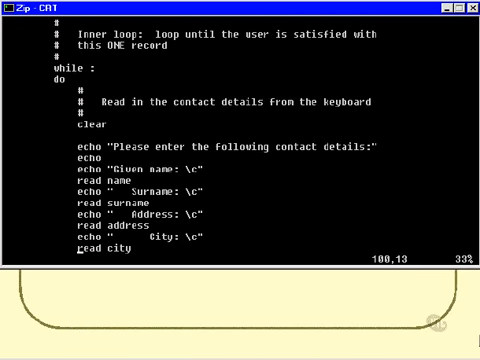
scroll(down, 3)
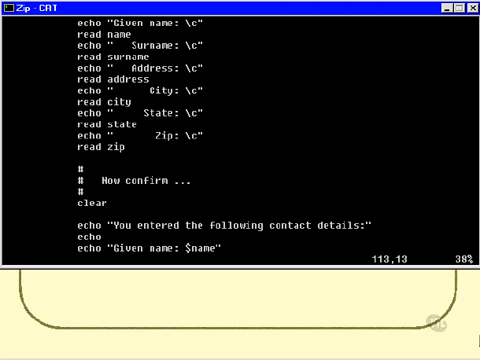
key(Down)
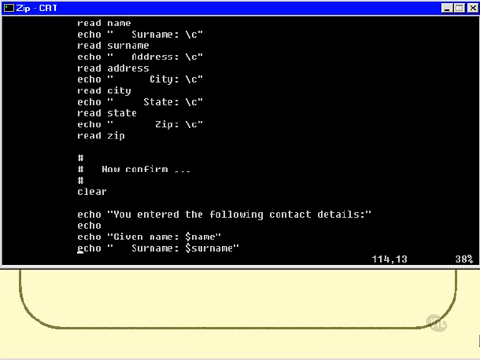
scroll(down, 3)
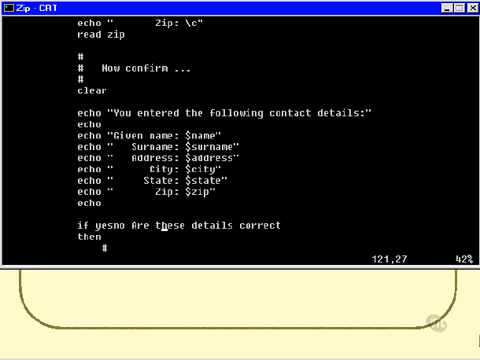
- Scroll to the end of do_create(), past the colon-separated record append and 'create another' prompt
scroll(down, 3)
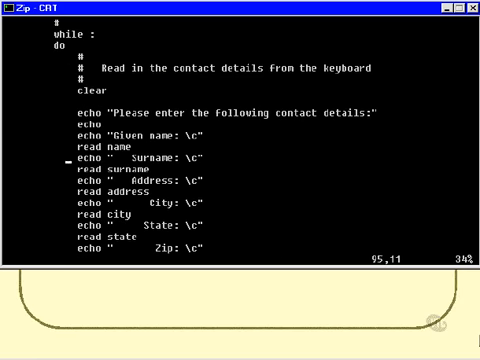
scroll(down, 3)
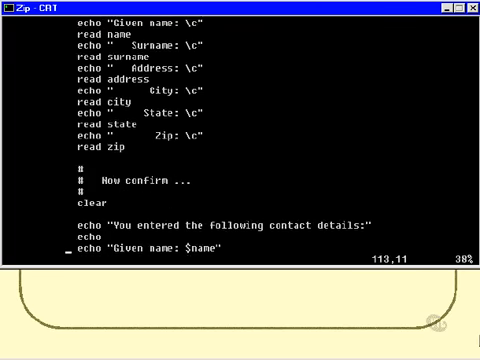
scroll(down, 3)
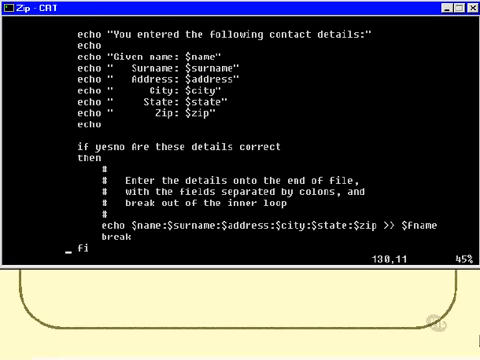
scroll(down, 3)
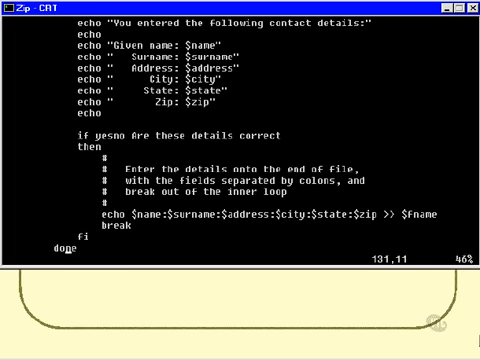
scroll(down, 3)
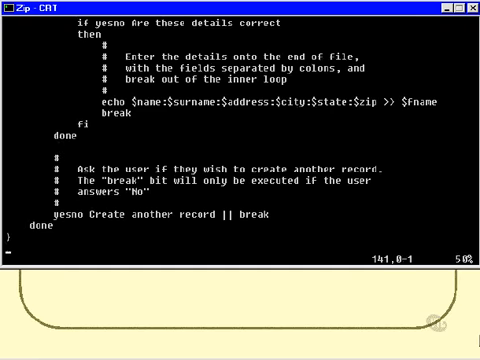
- Scroll past do_view()'s awk listing and the do_search()/do_delete() stubs to START MAIN CODE HERE
scroll(down, 3)
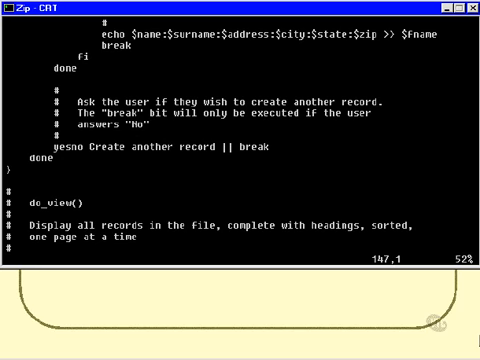
scroll(down, 3)
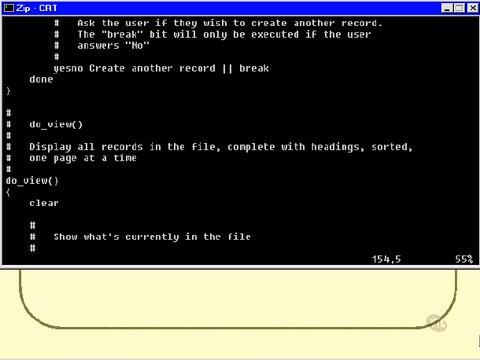
scroll(down, 3)
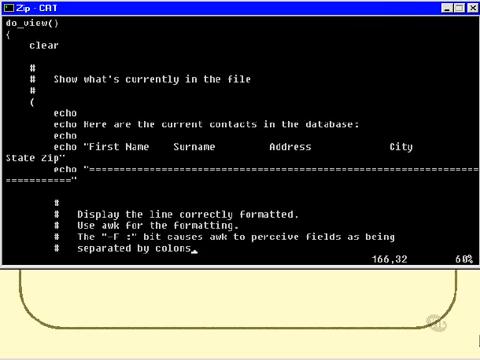
scroll(down, 3)
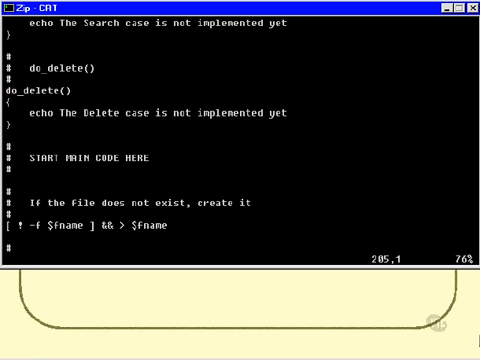
- Scroll through the SHELL PROGRAMMING DATABASE menu loop and its case statement down to esac
scroll(down, 3)
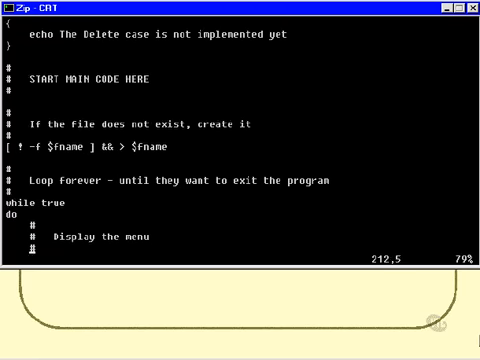
scroll(down, 3)
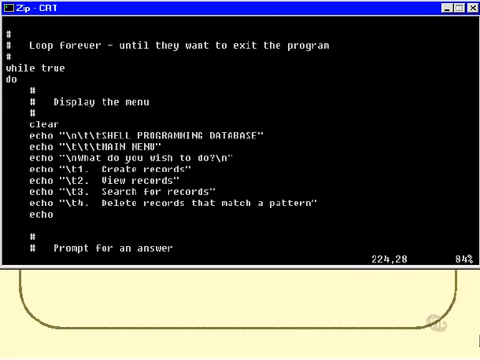
scroll(down, 3)
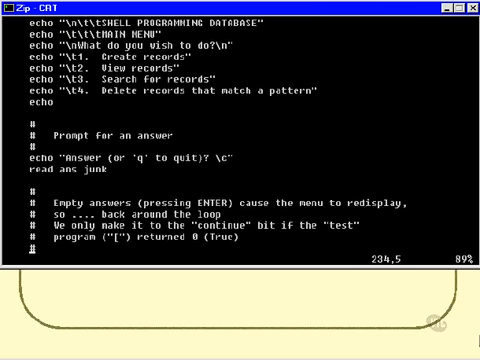
scroll(down, 3)
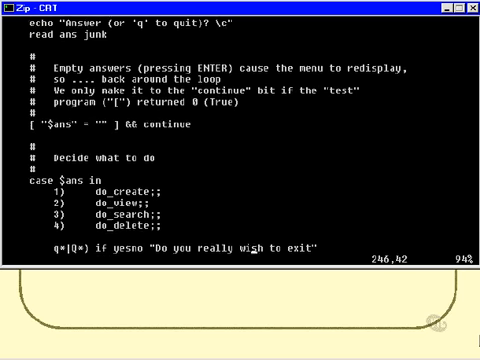
scroll(down, 3)
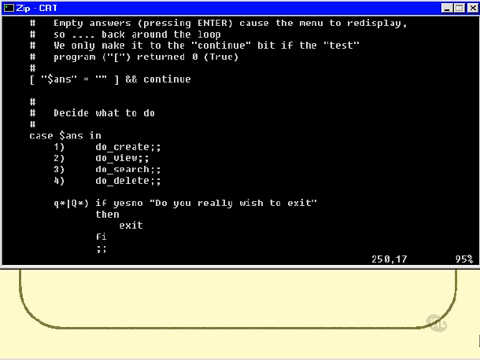
scroll(down, 3)
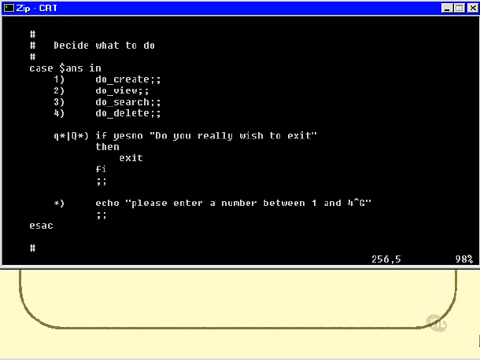